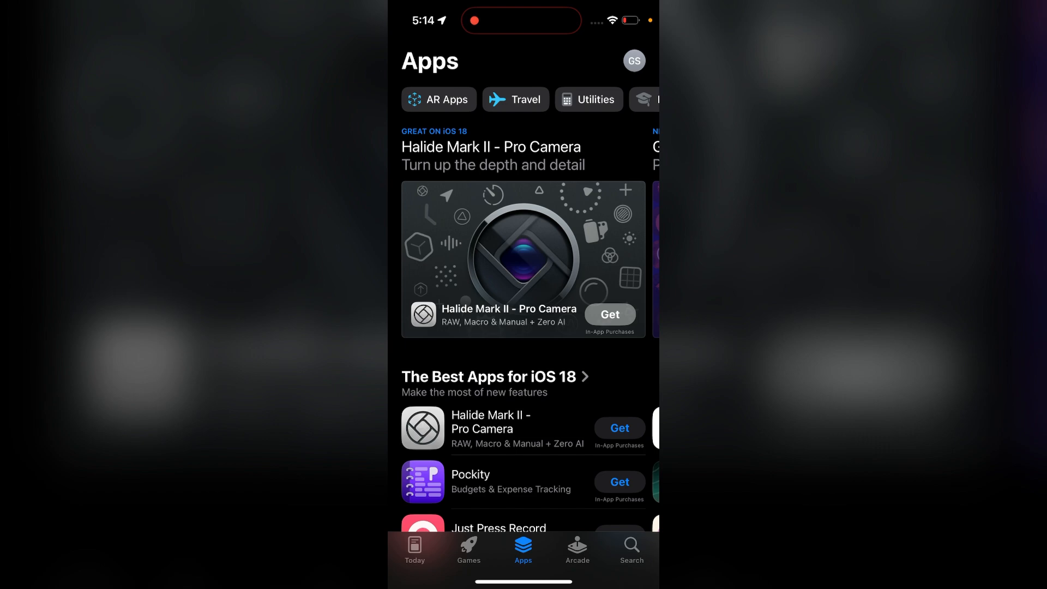
Type 'temp' into the App Store search field to show Temple Run suggestions
left_click(631, 549)
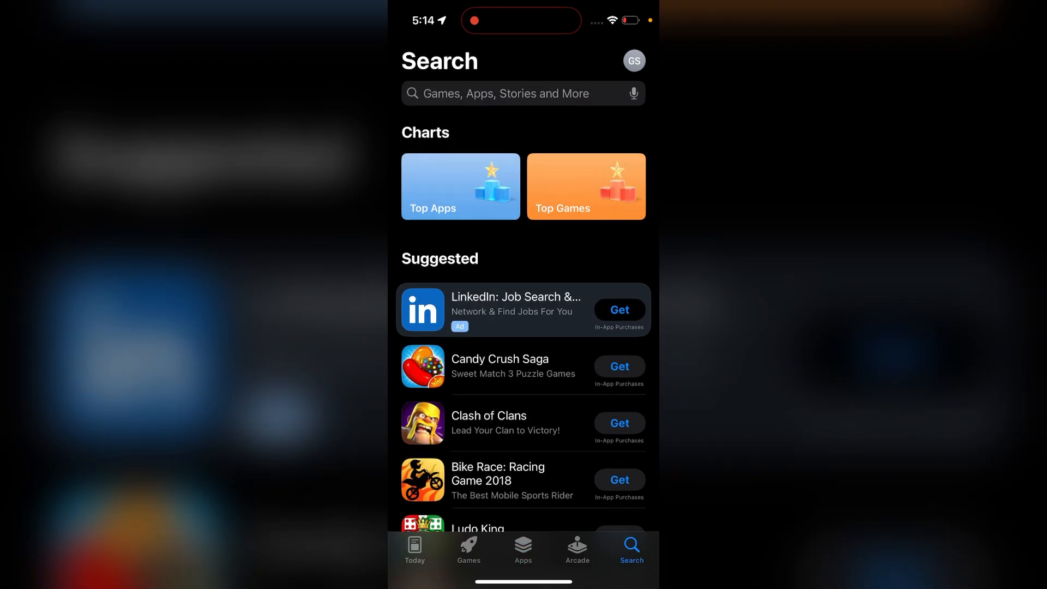
left_click(507, 93)
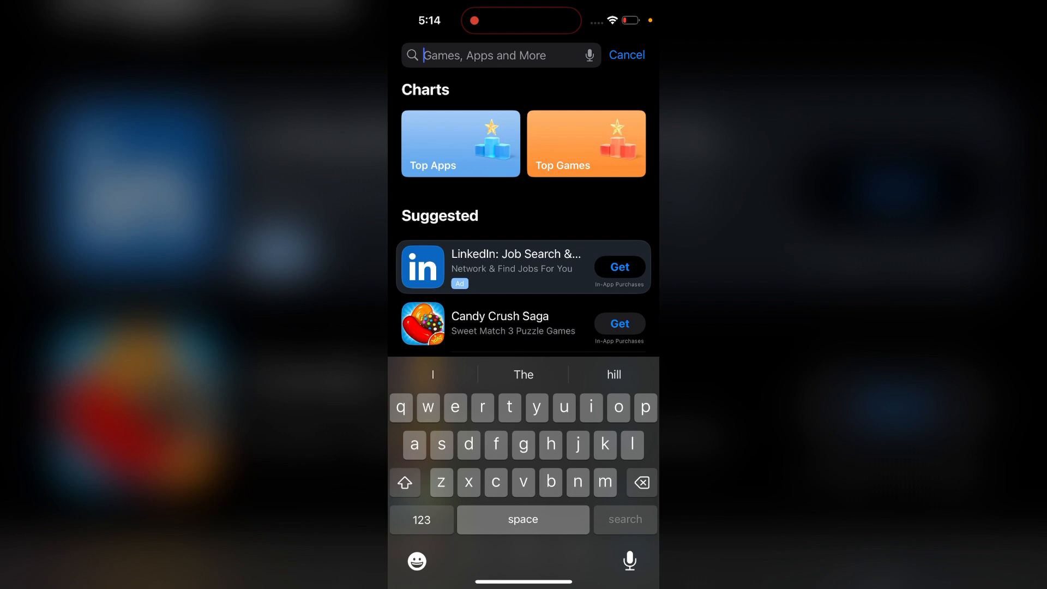
type("temp")
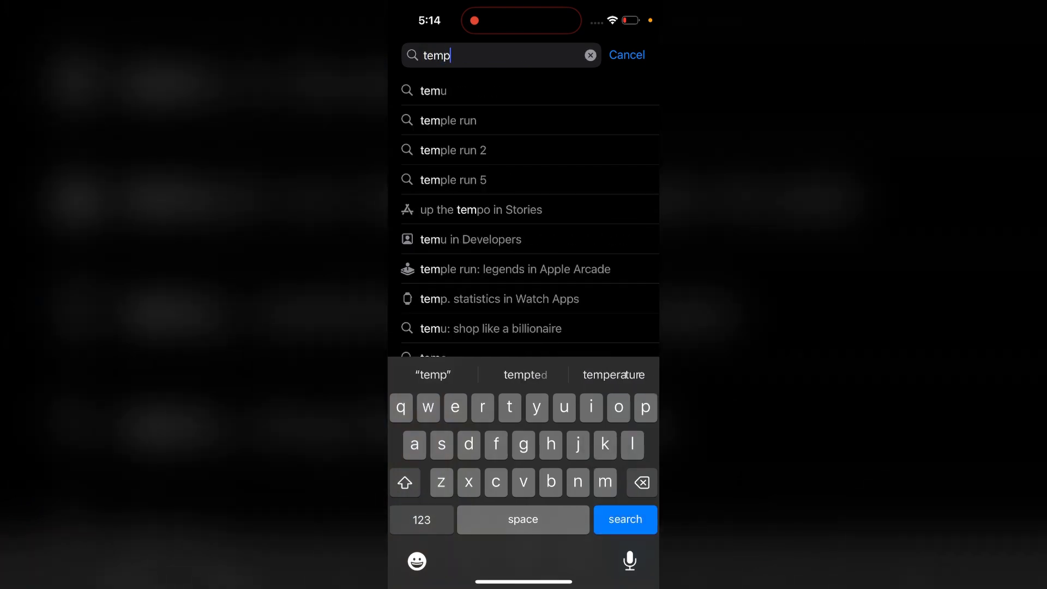
Pick the 'temple run' suggestion and open the Temple Run: Classic listing by Imangi Studios
left_click(448, 120)
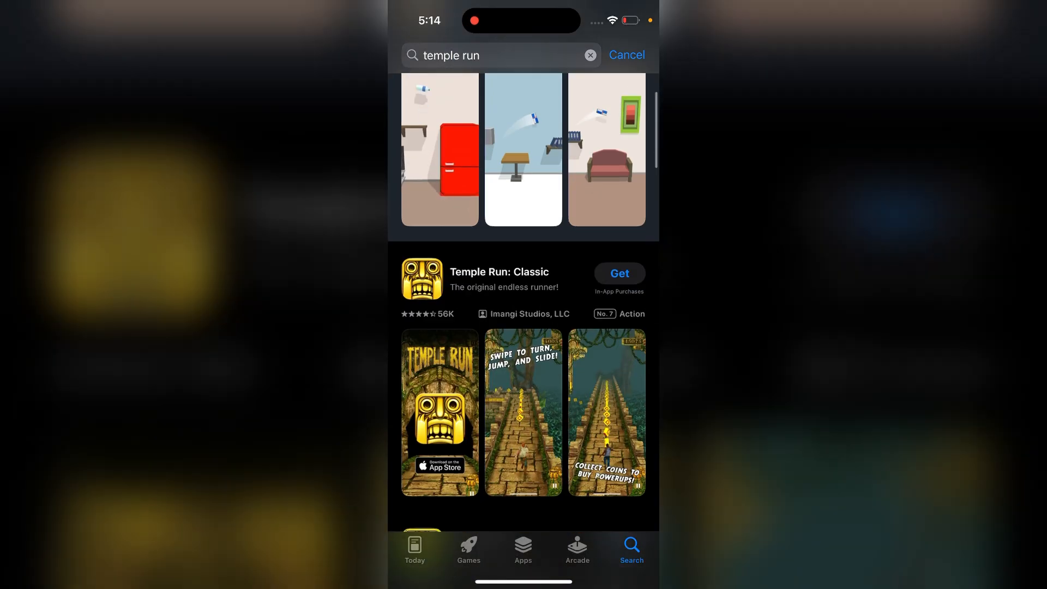
left_click(499, 271)
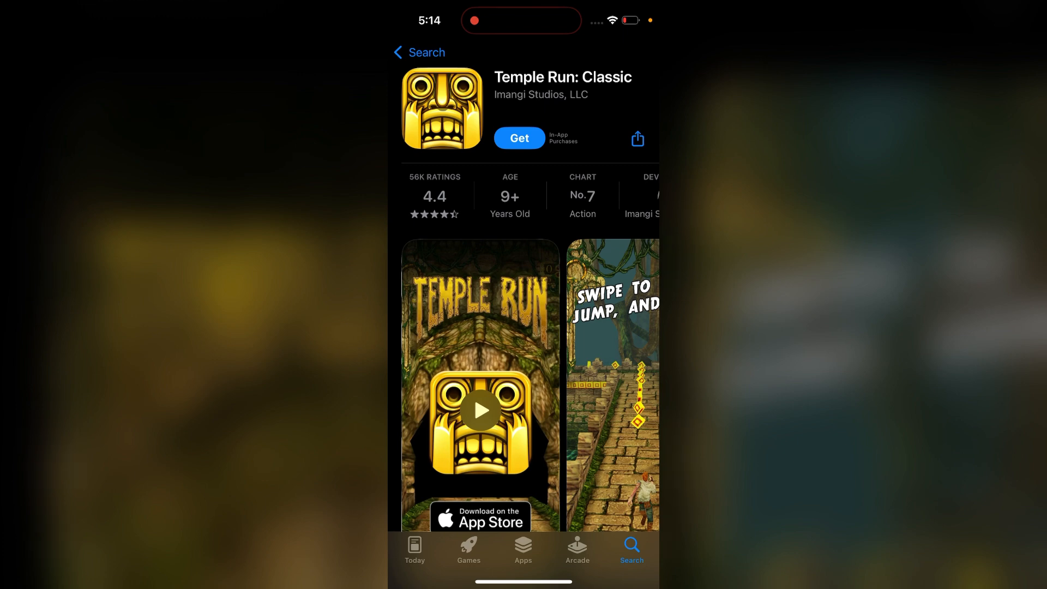
left_click(479, 411)
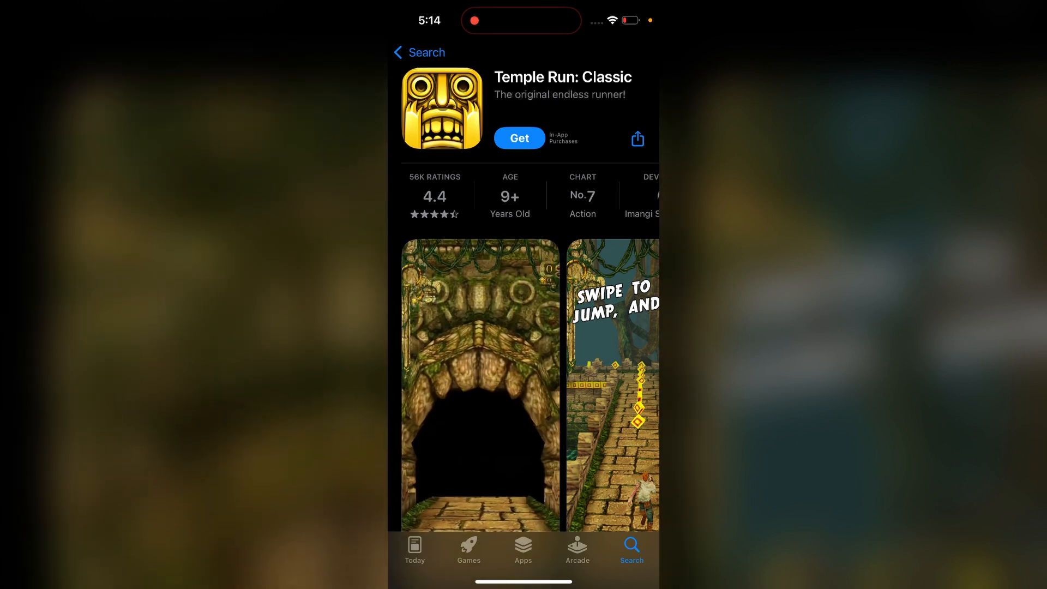
Get and confirm installing Temple Run: Classic, then open it to the Imangi splash
left_click(519, 138)
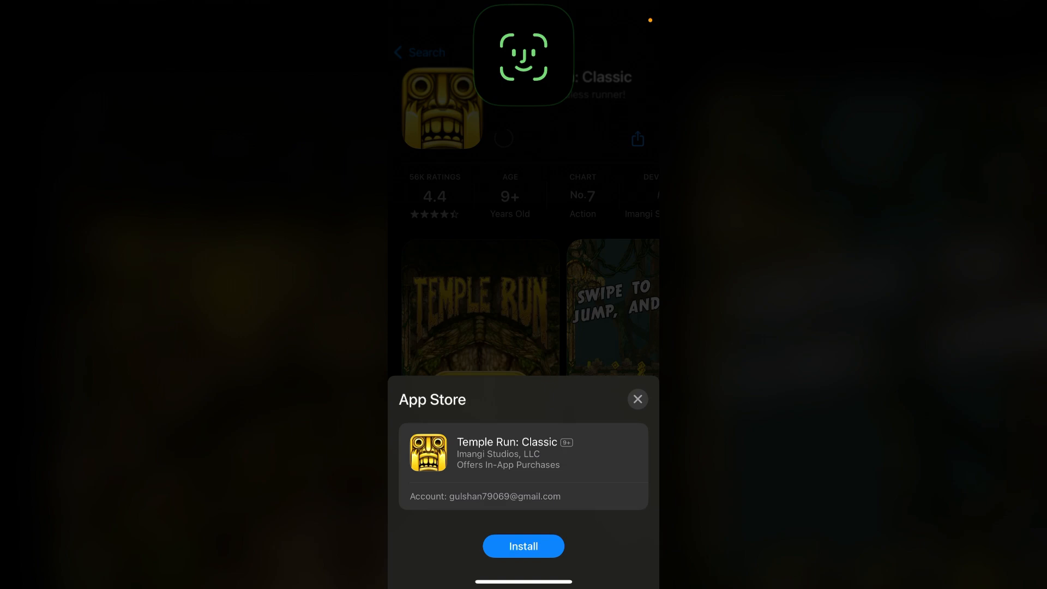
left_click(523, 546)
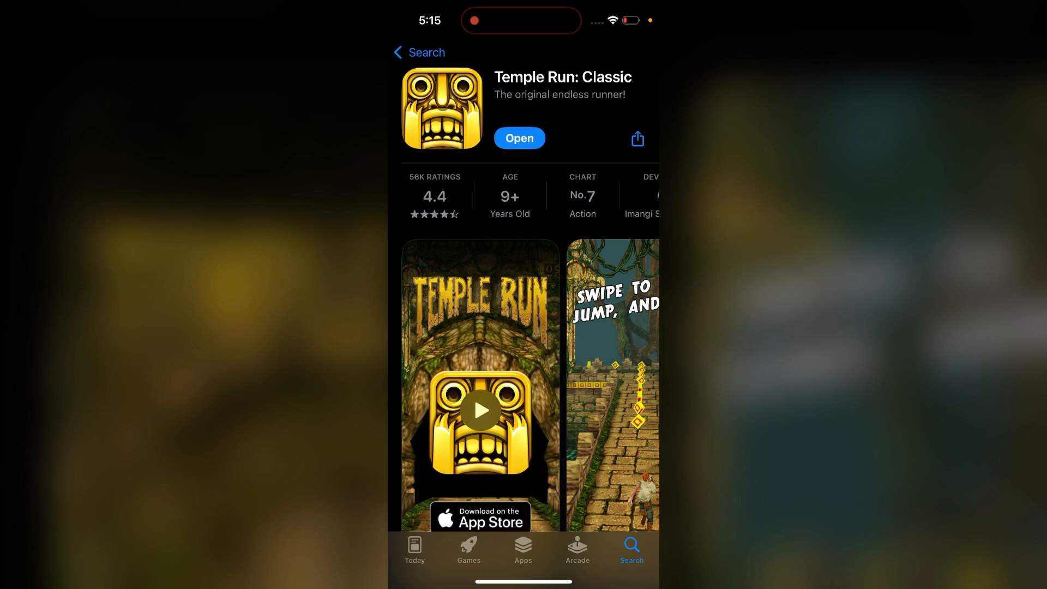
left_click(519, 138)
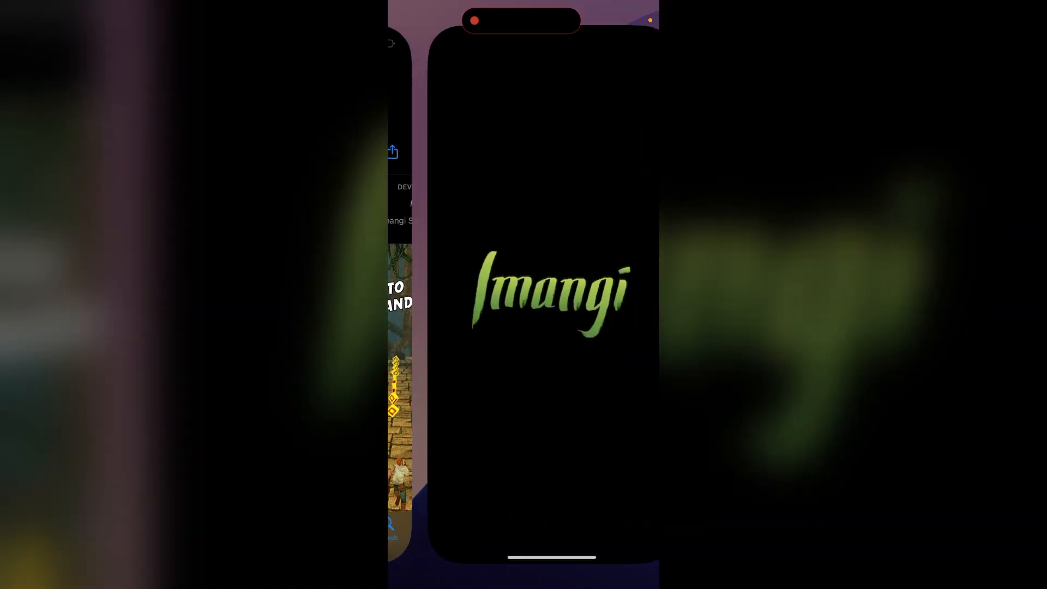